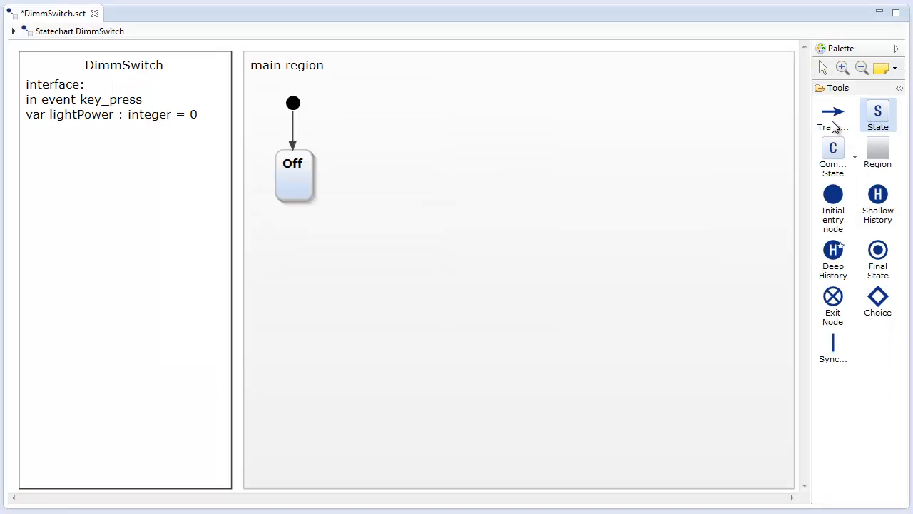
mouse_move(426, 159)
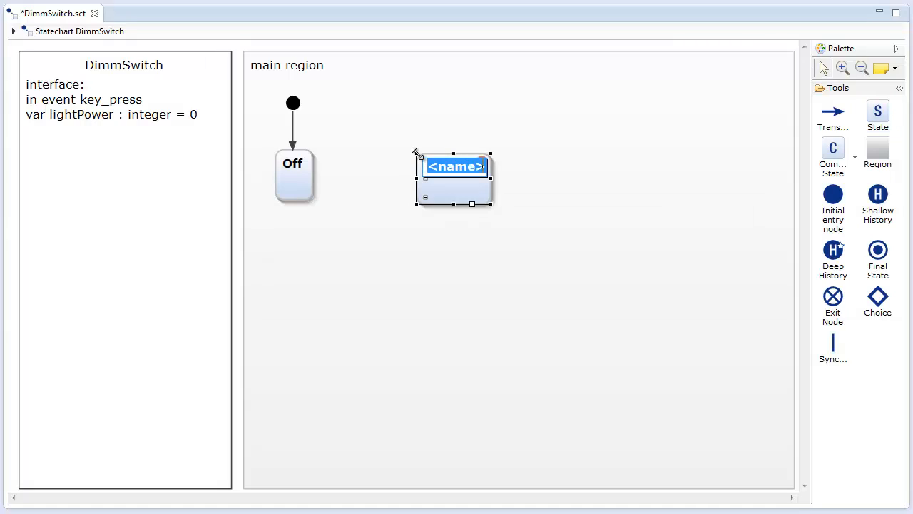
Name the new state On, placed to the right of Off
text(On)
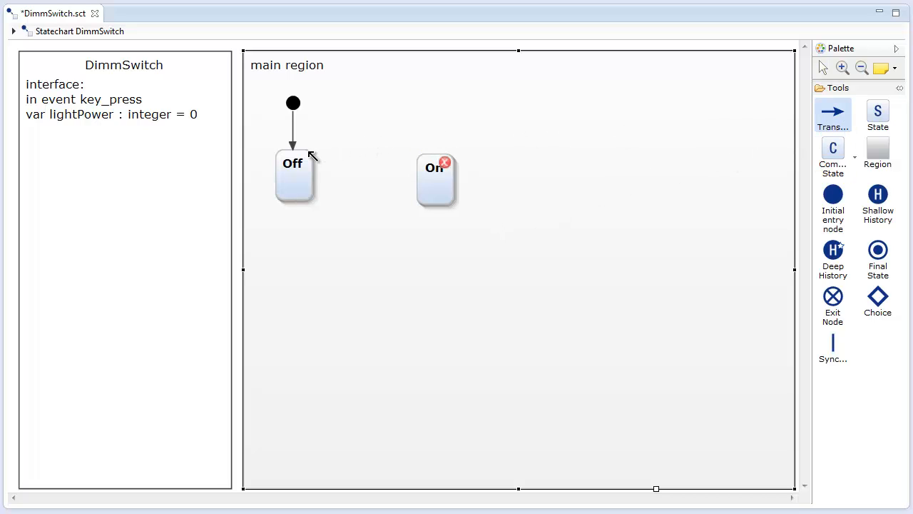
Draw a transition from Off to On and set its trigger to key_press
drag(311, 157, 428, 159)
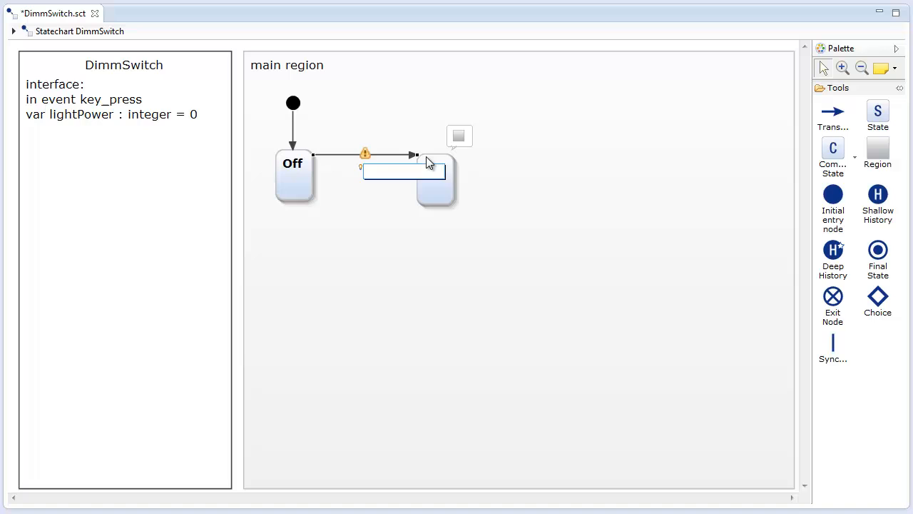
click(402, 169)
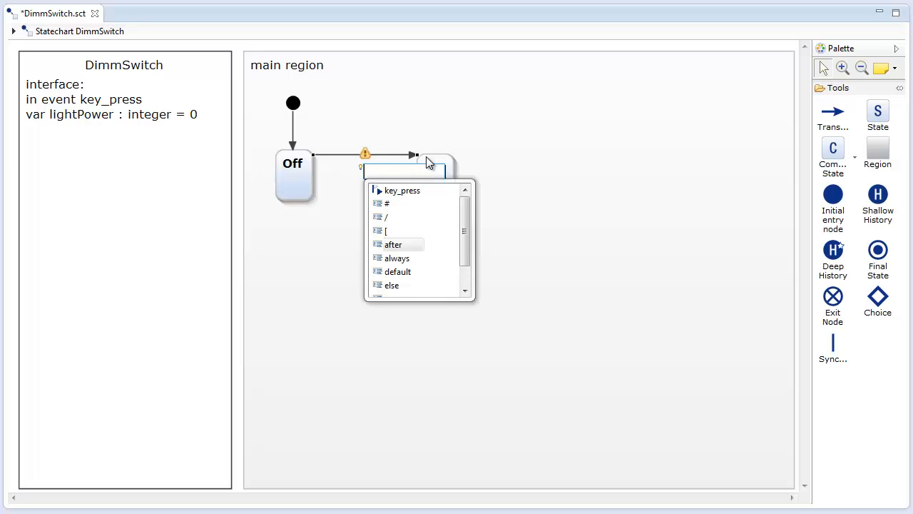
mouse_move(397, 256)
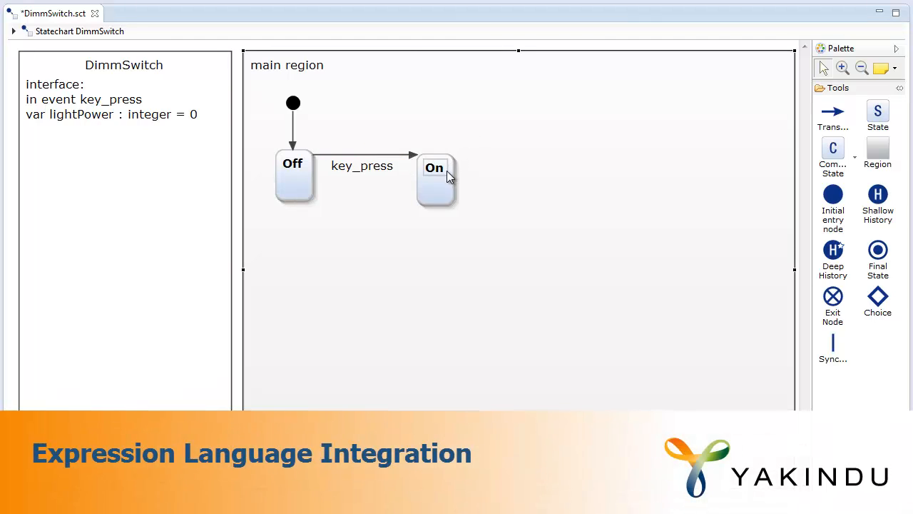
Give the On state the entry action 'entry / lightPower = 100'
double_click(434, 178)
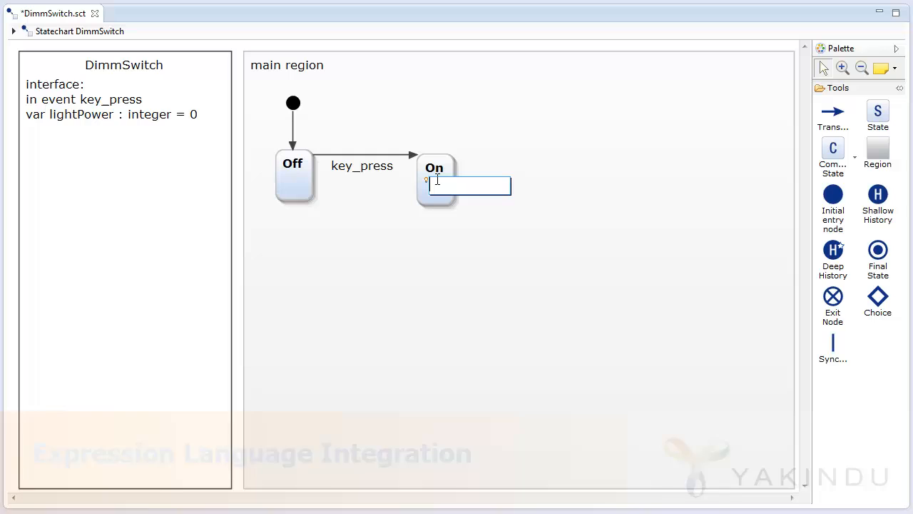
text(entry)
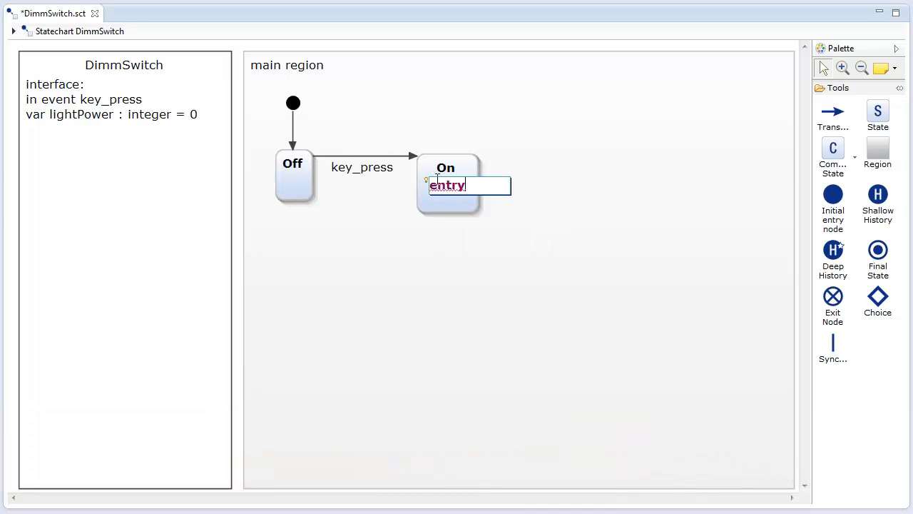
text(/ lightPower)
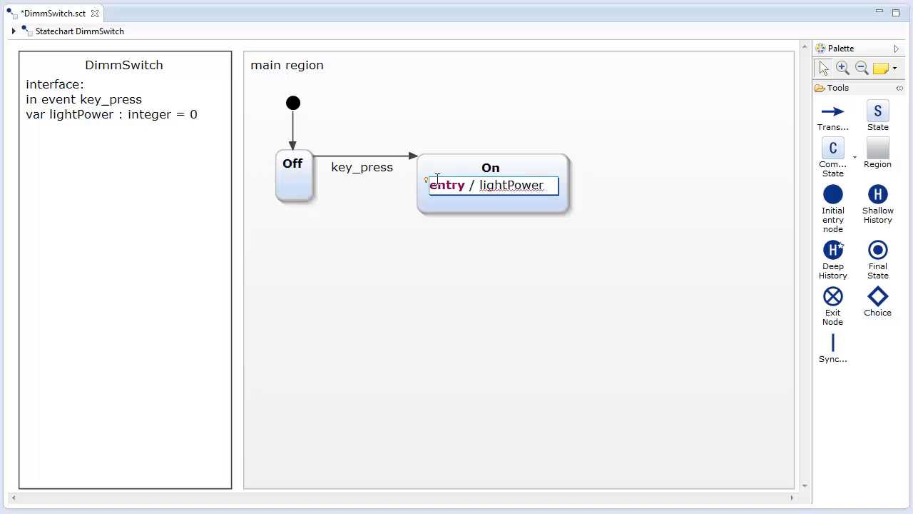
text(= 1)
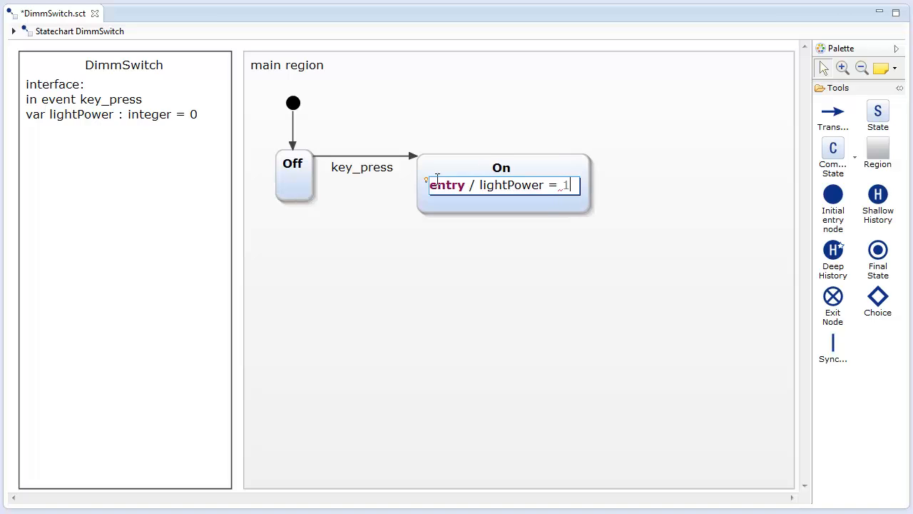
text(00)
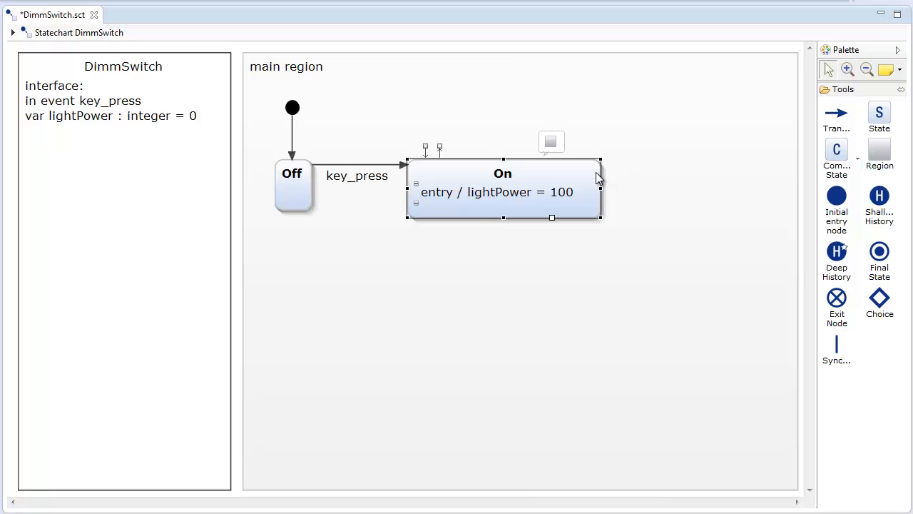
Add a subregion to On via quick assist and rename its State1 to FullLight
click(551, 143)
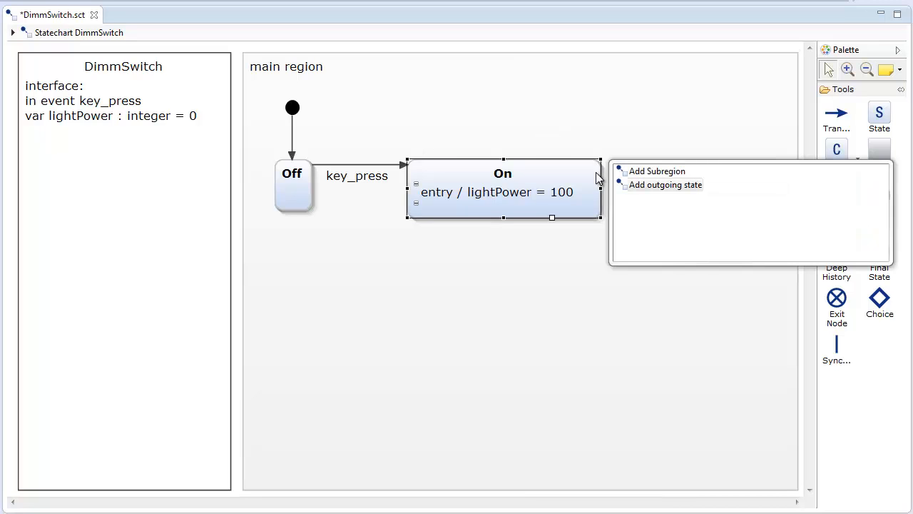
mouse_move(664, 185)
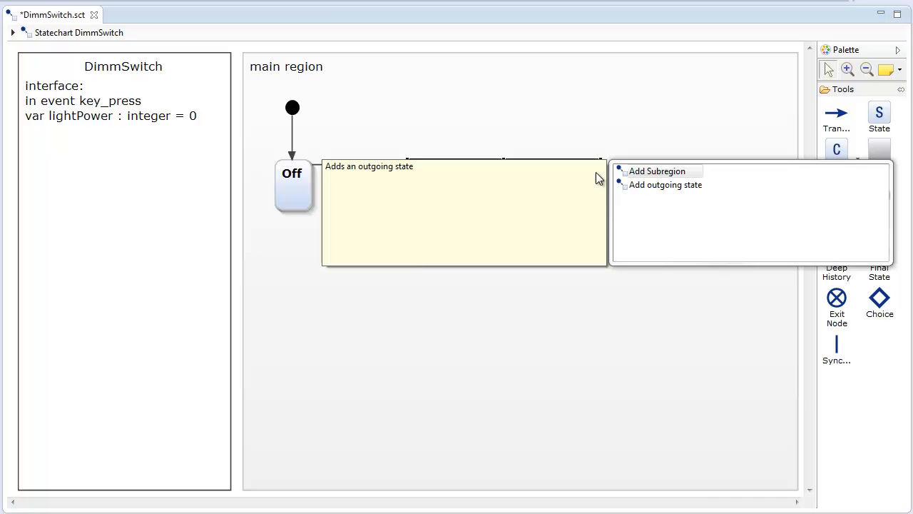
click(656, 171)
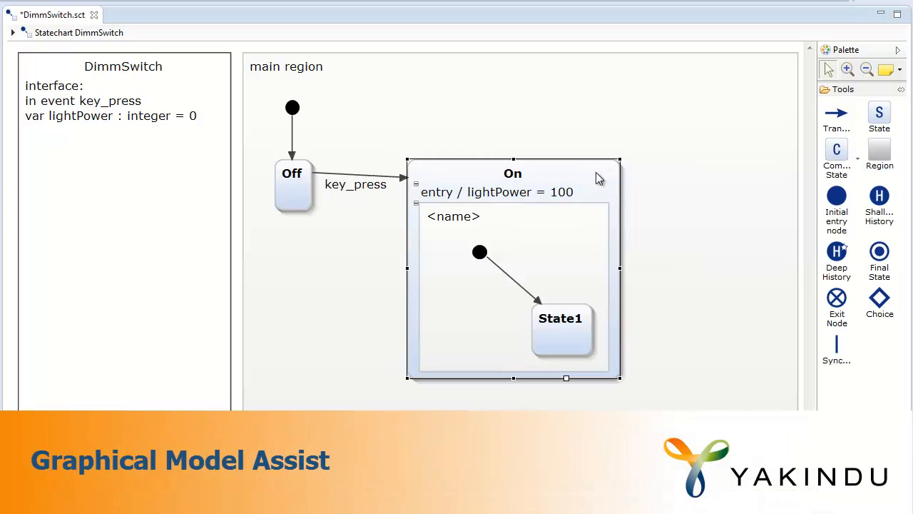
double_click(559, 318)
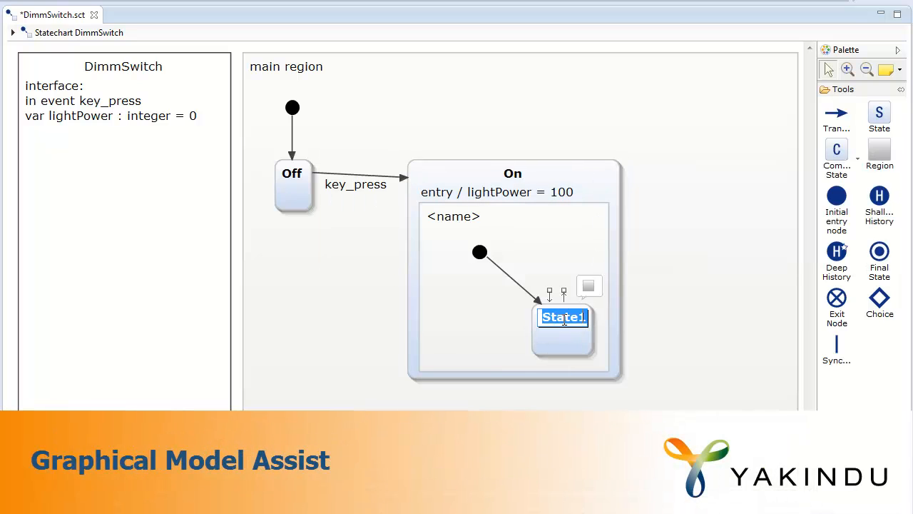
text(FullL)
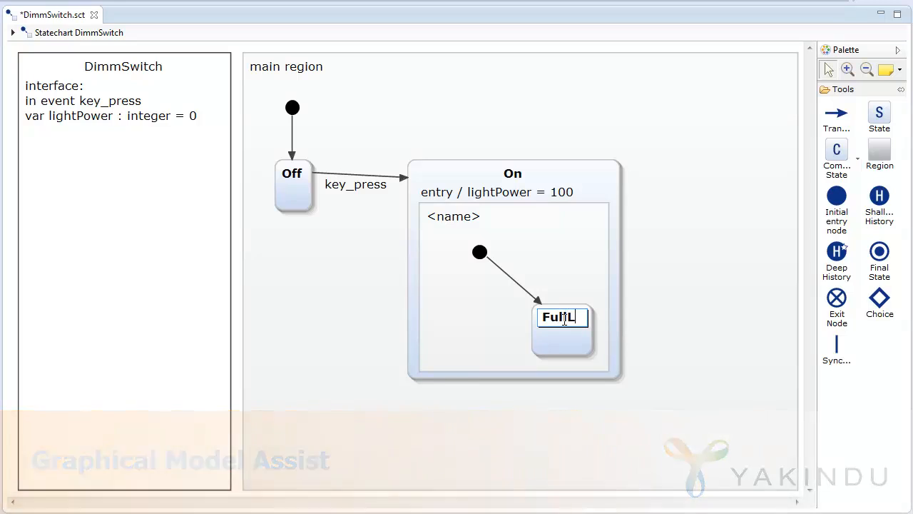
text(ight)
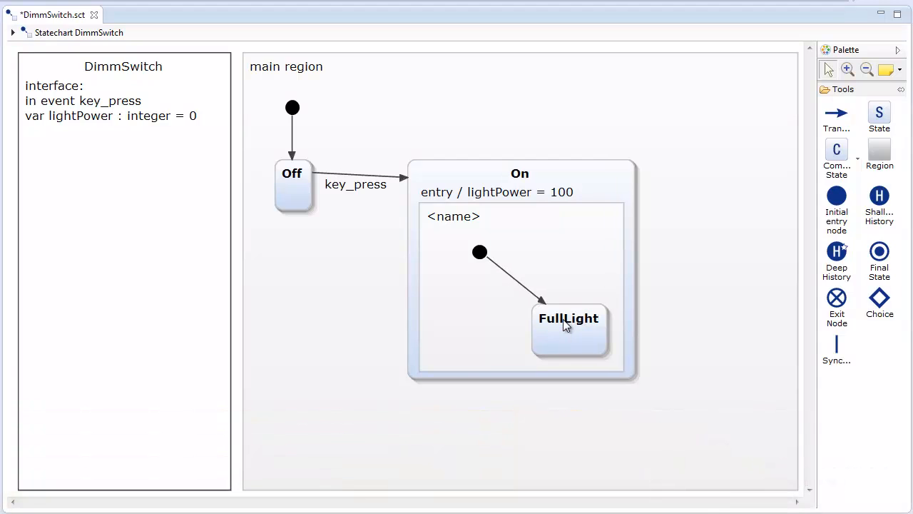
Move FullLight left, add an outgoing state from it and place that state to its right
click(568, 318)
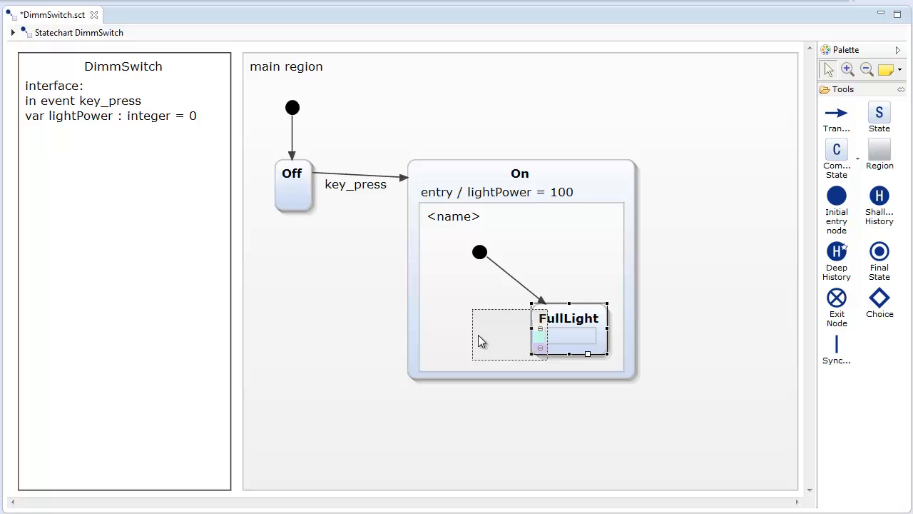
drag(568, 331, 468, 331)
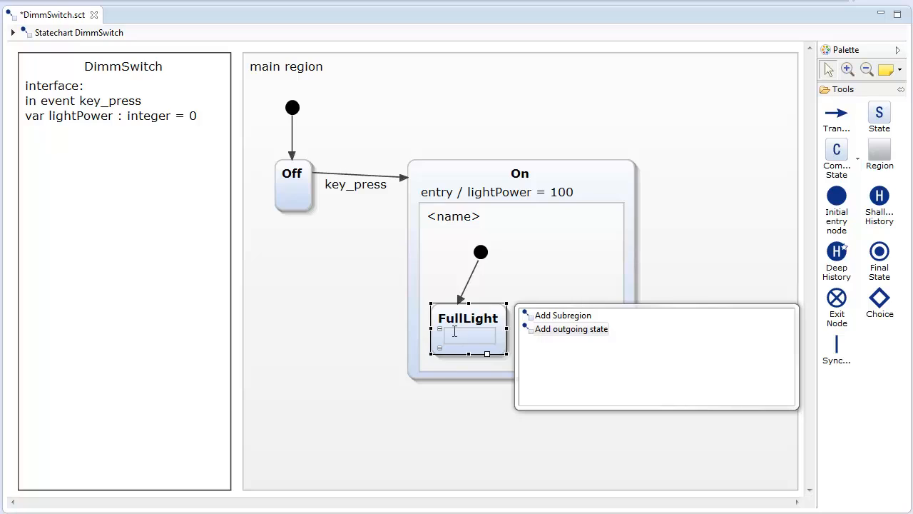
click(571, 328)
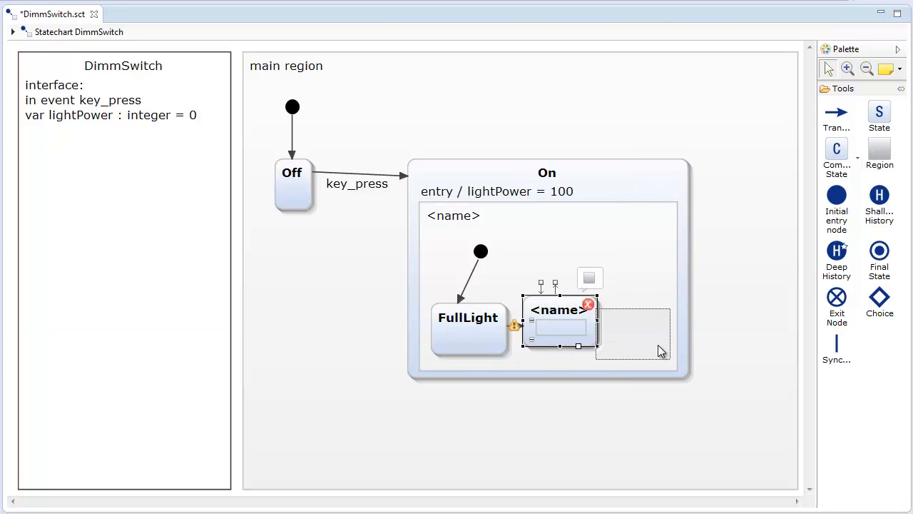
drag(559, 325, 642, 328)
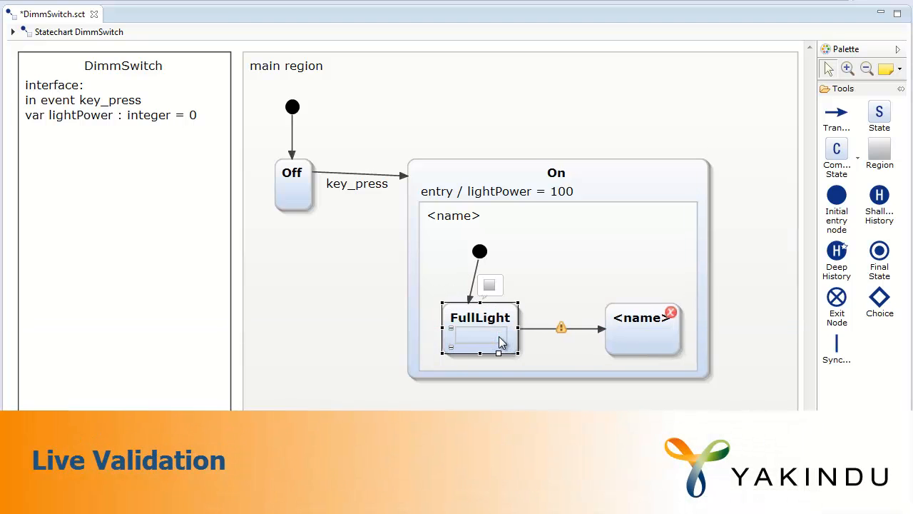
Name the new state DimmOff, leaving its incoming transition labelled missingEvent
click(642, 316)
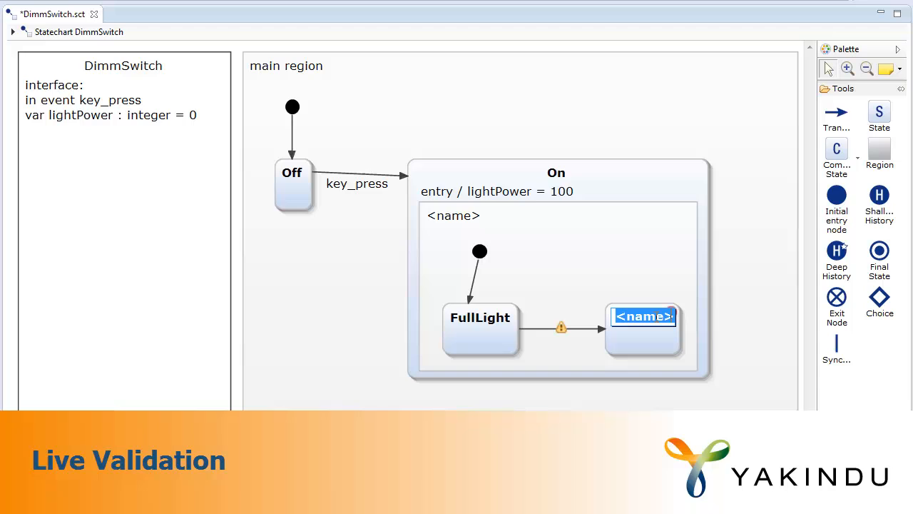
text(Dimm)
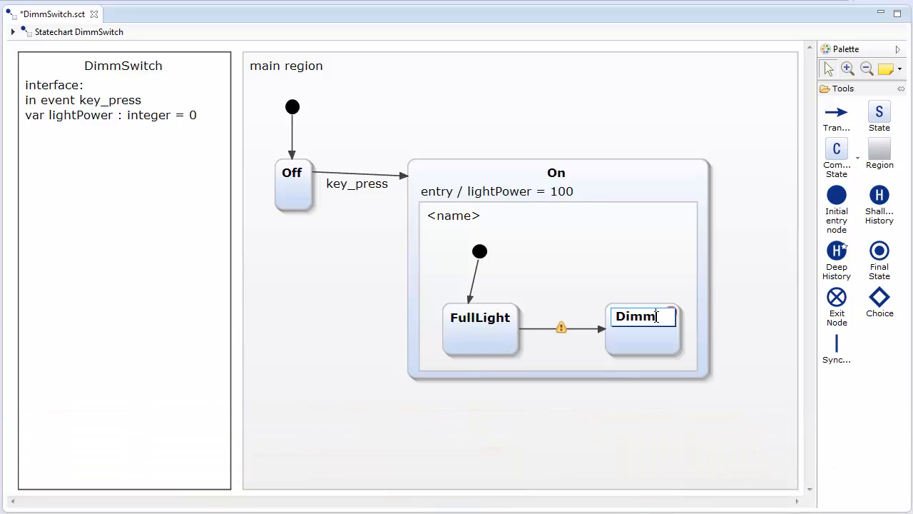
text(Off)
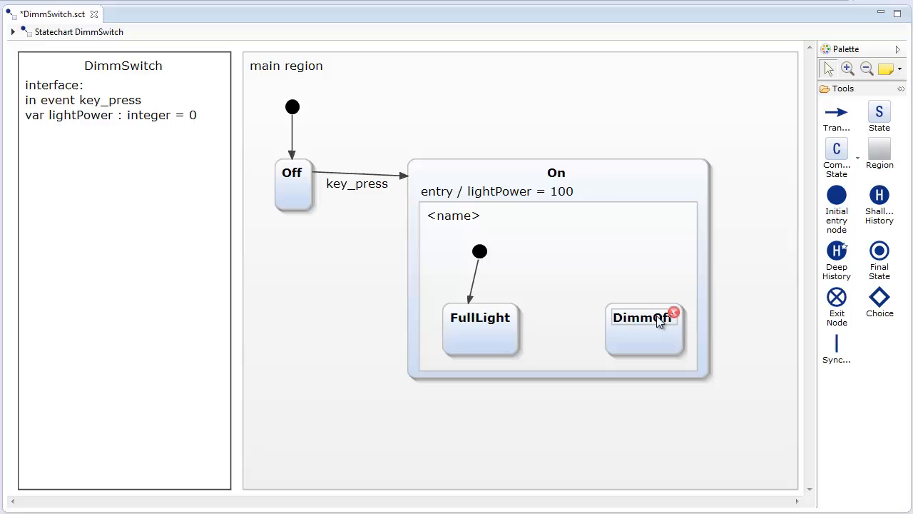
mouse_move(674, 312)
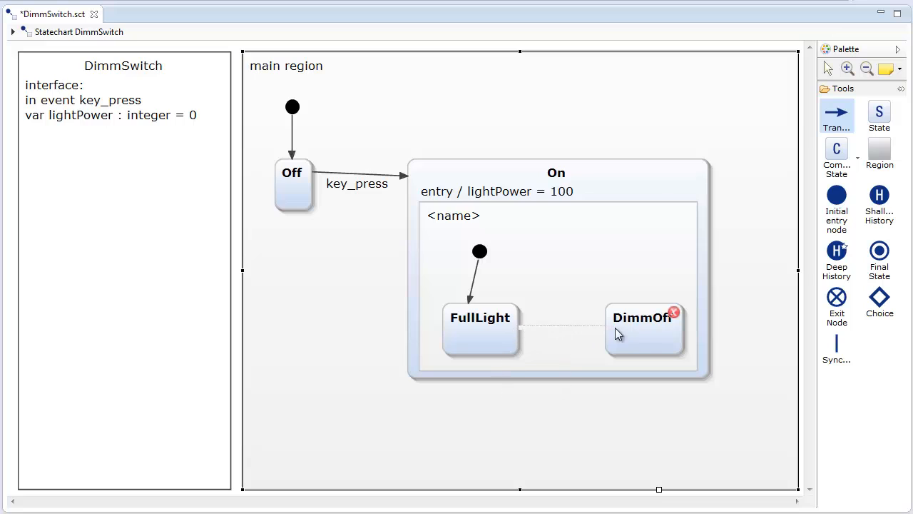
text(missingEvent)
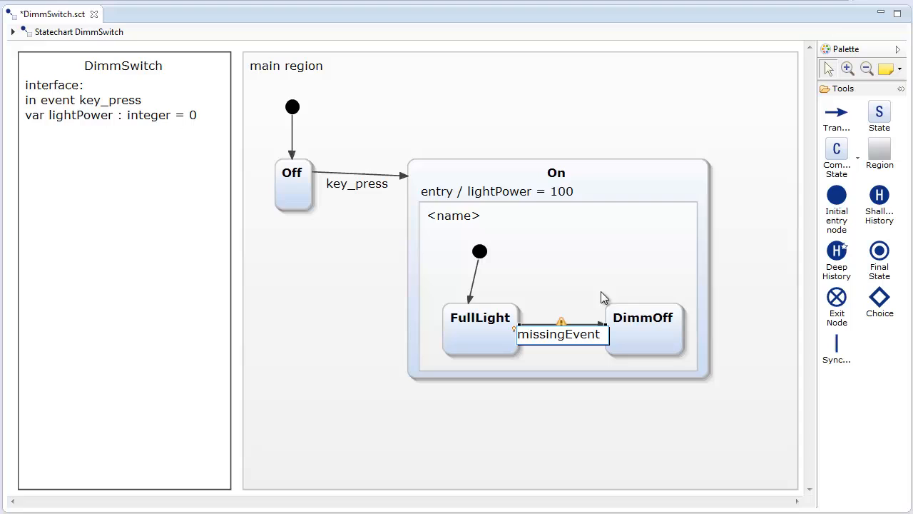
Replace the FullLight-to-DimmOff missingEvent trigger with 'after 3 s'
click(562, 322)
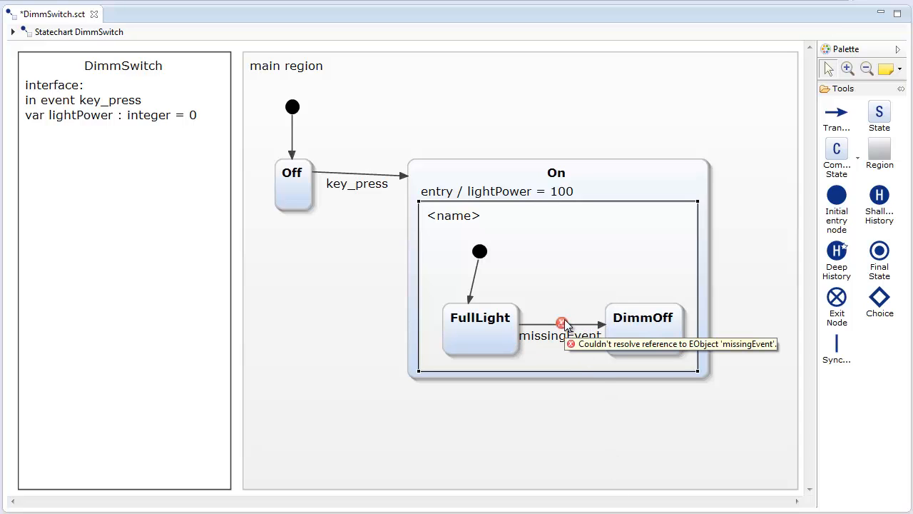
double_click(559, 334)
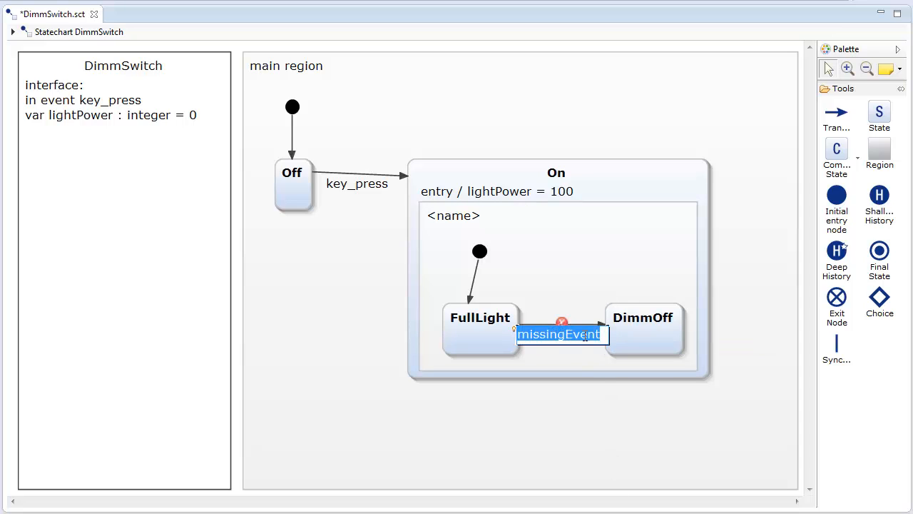
text(after)
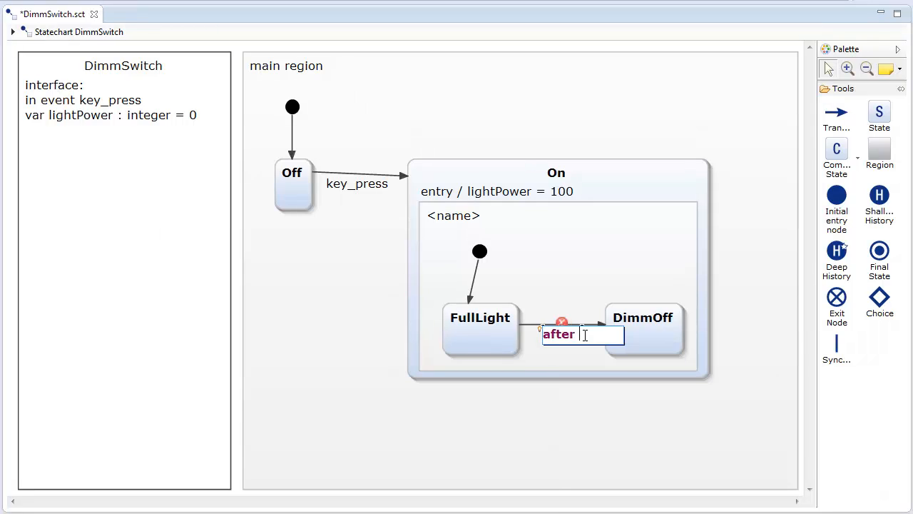
text(3 s)
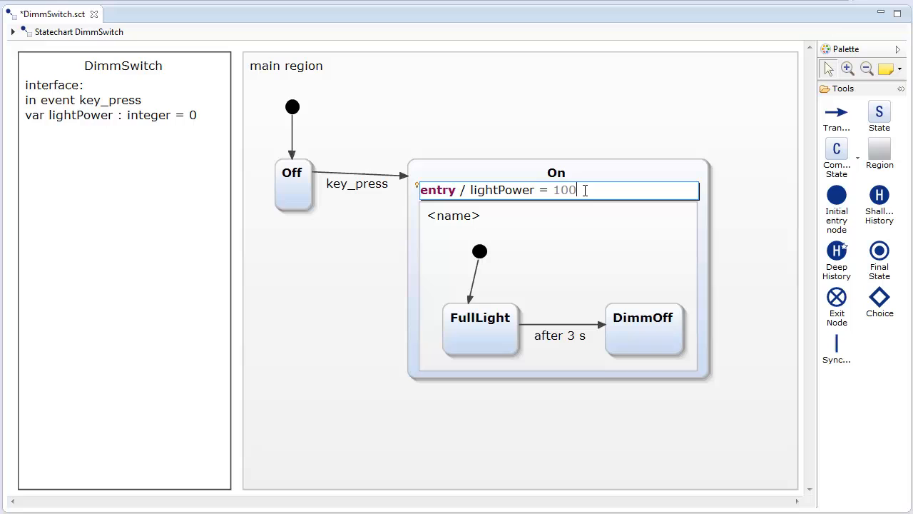
text(true)
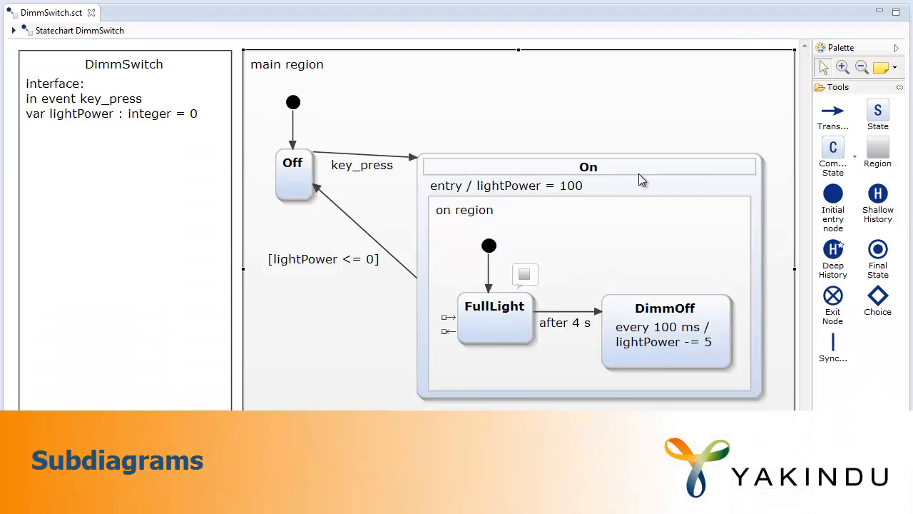
Extract the On state's inner region into a subdiagram via Refactor
right_click(588, 166)
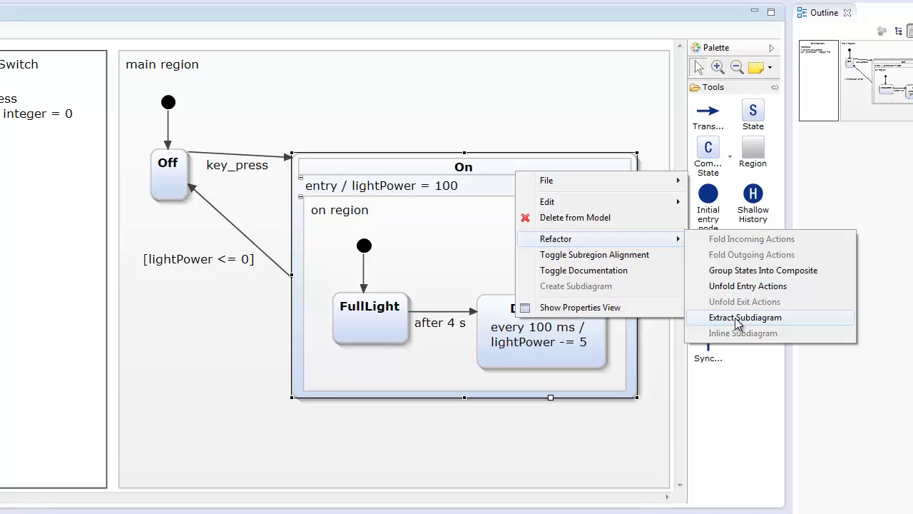
click(744, 316)
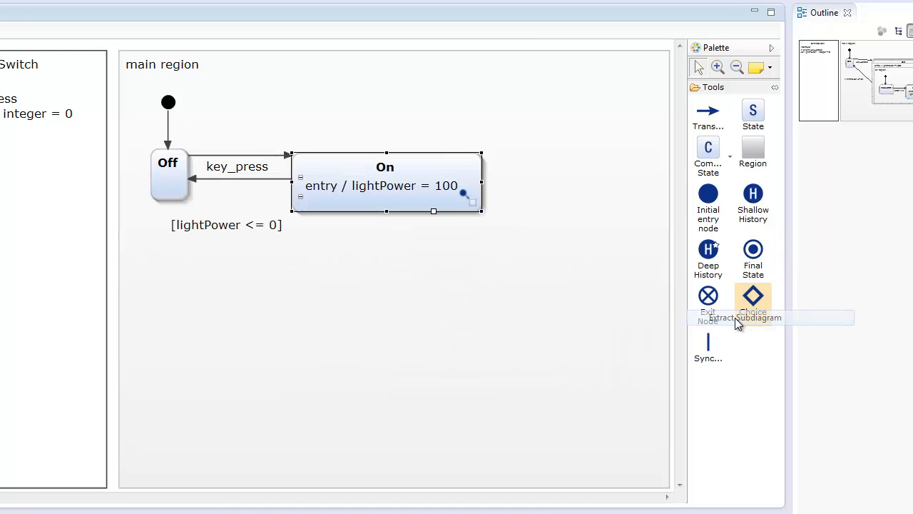
mouse_move(658, 295)
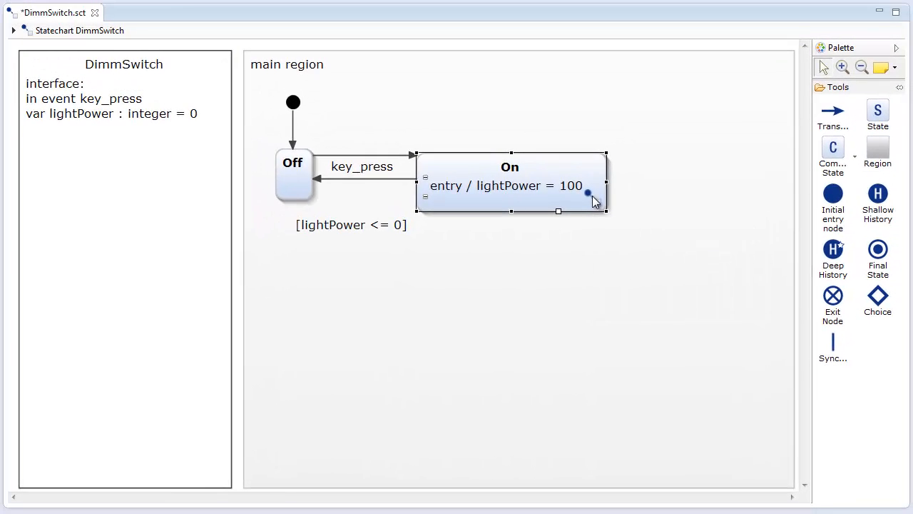
Open the On state's subdiagram in its own State On editor
double_click(509, 167)
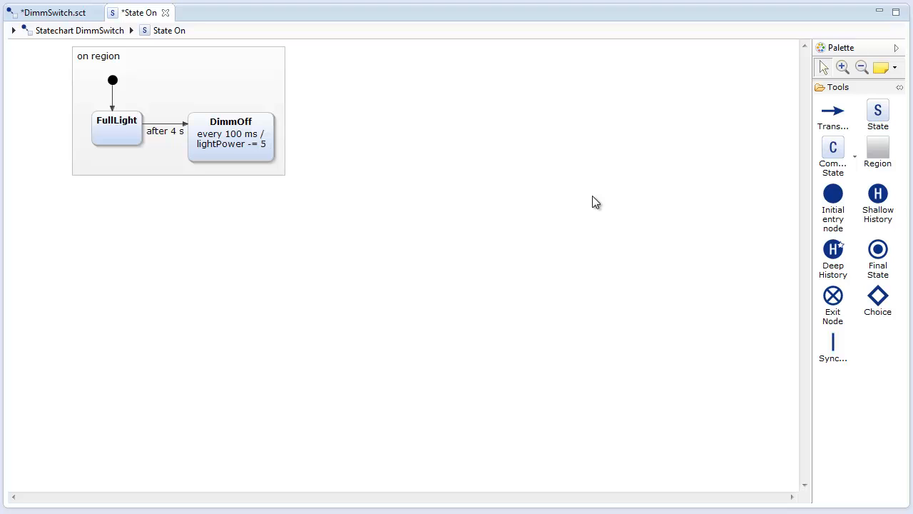
mouse_move(180, 154)
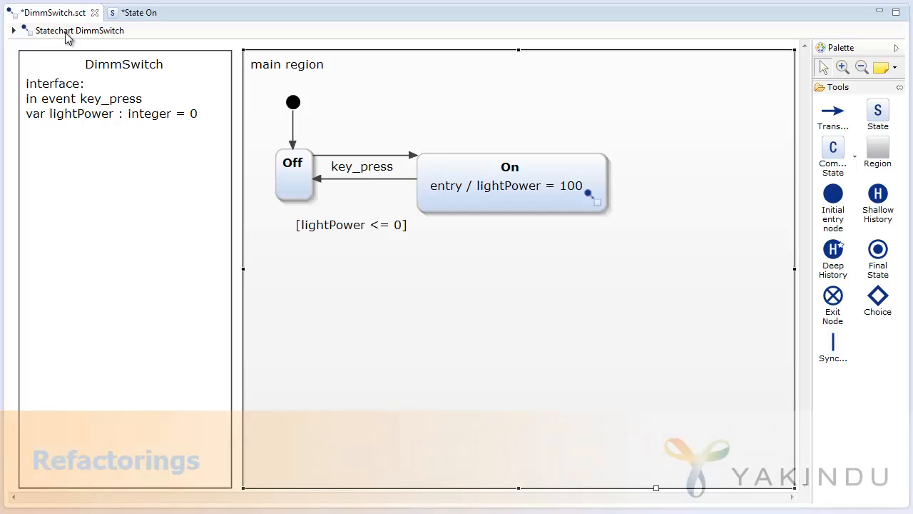
Rename the key_press event to button_press through Refactoring > Rename
double_click(362, 166)
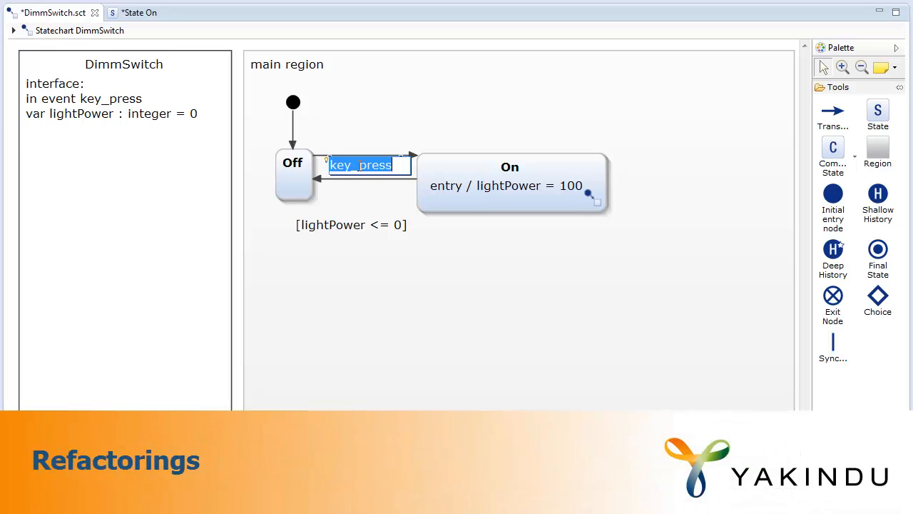
right_click(359, 164)
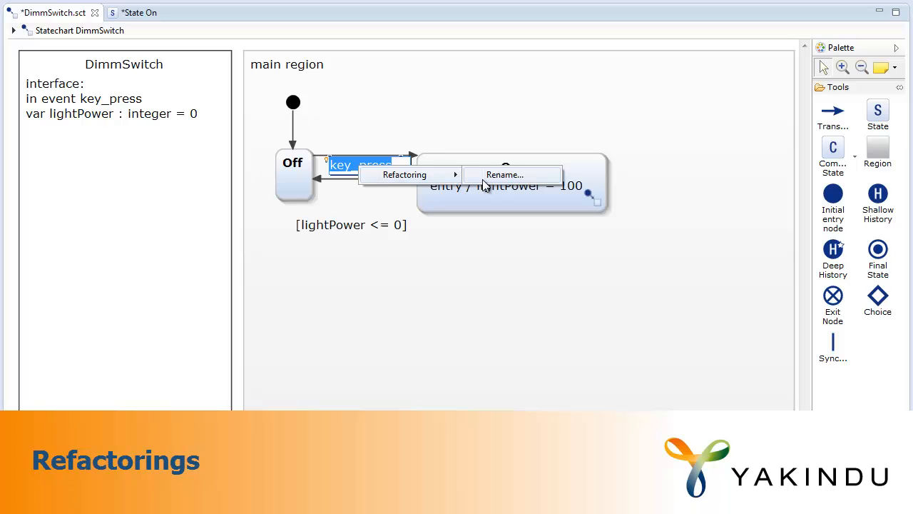
click(505, 174)
text(button_press)
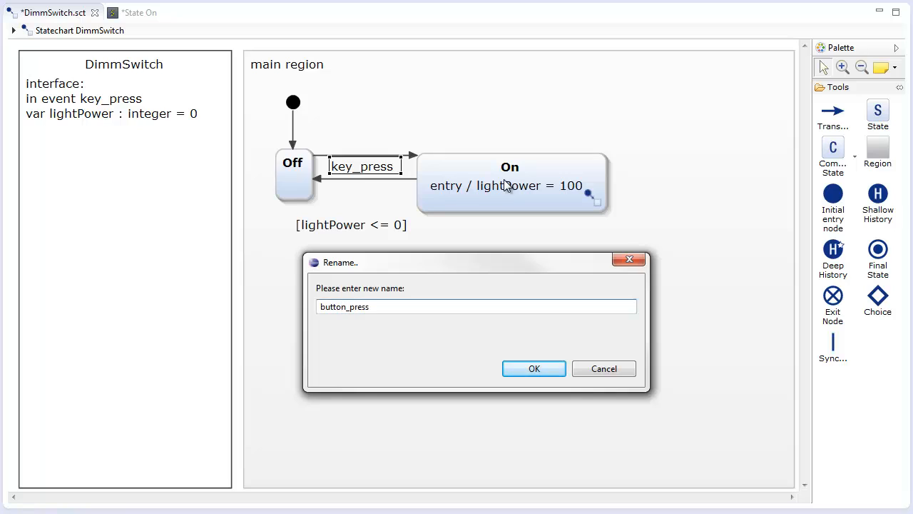
click(534, 368)
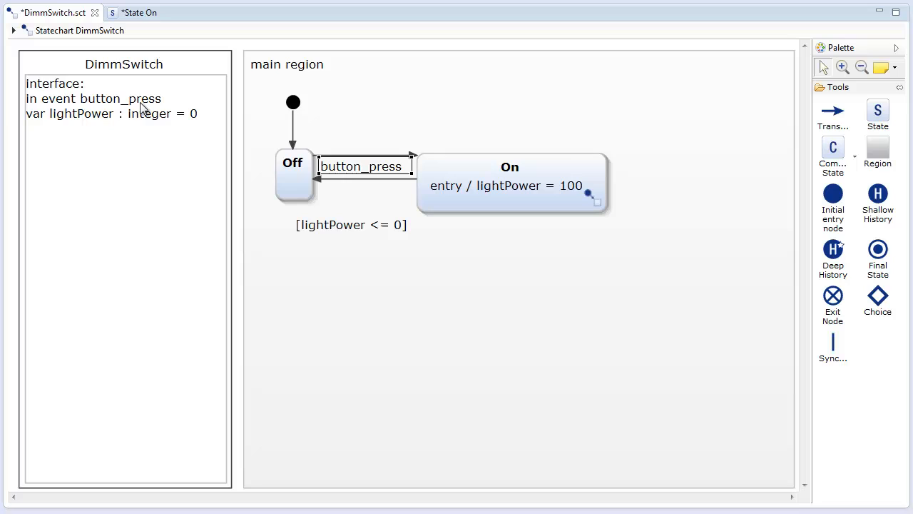
mouse_move(111, 109)
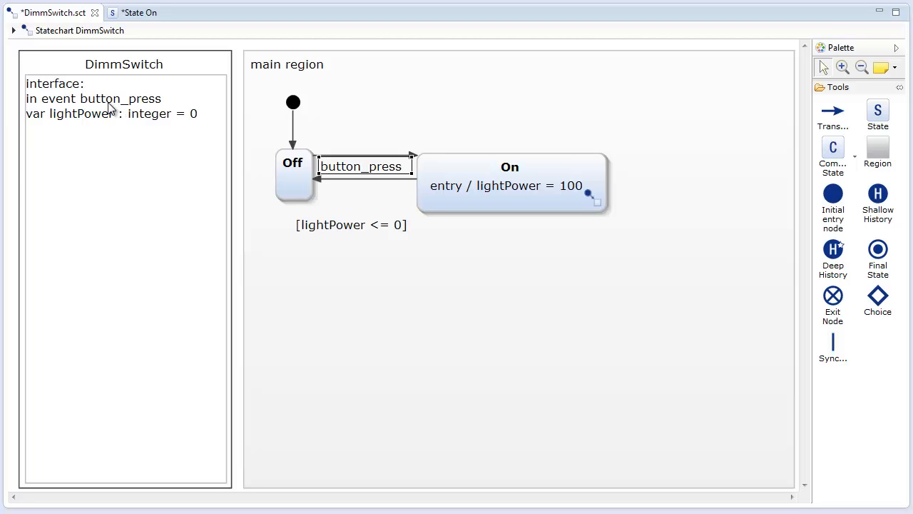
Inline On's subdiagram back into the main diagram and close its editor
click(510, 166)
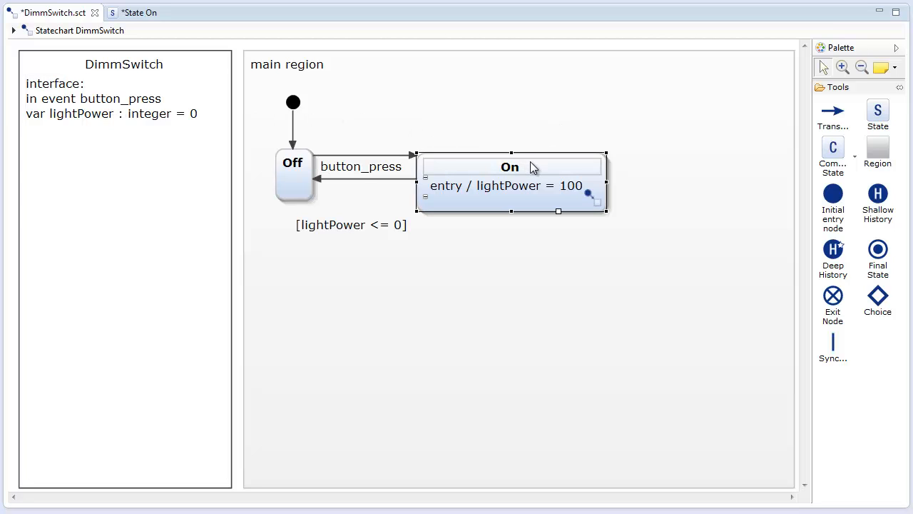
right_click(509, 167)
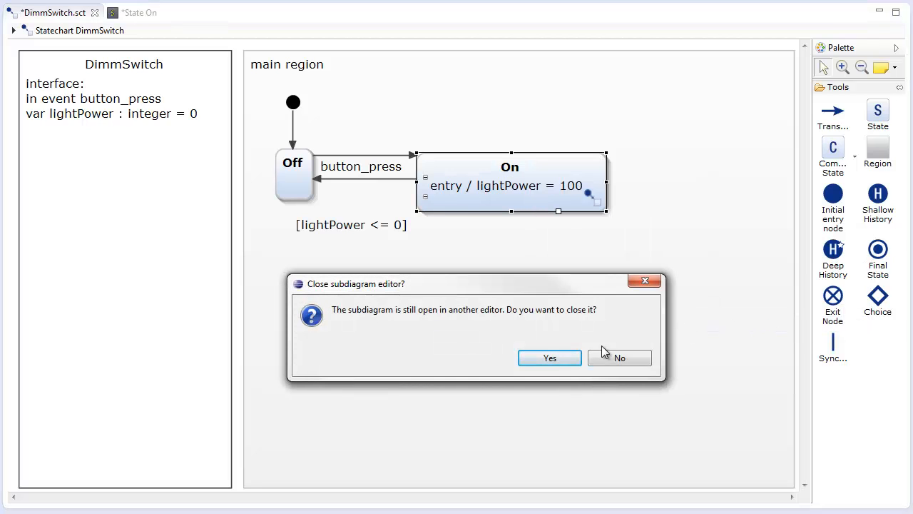
click(549, 356)
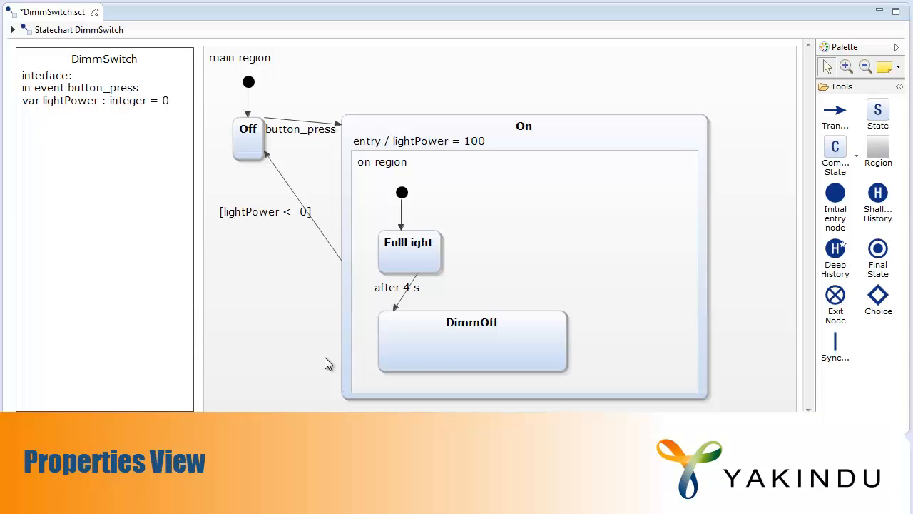
Show DimmOff's Appearance properties with its Verdana 9 font and colour settings
click(470, 341)
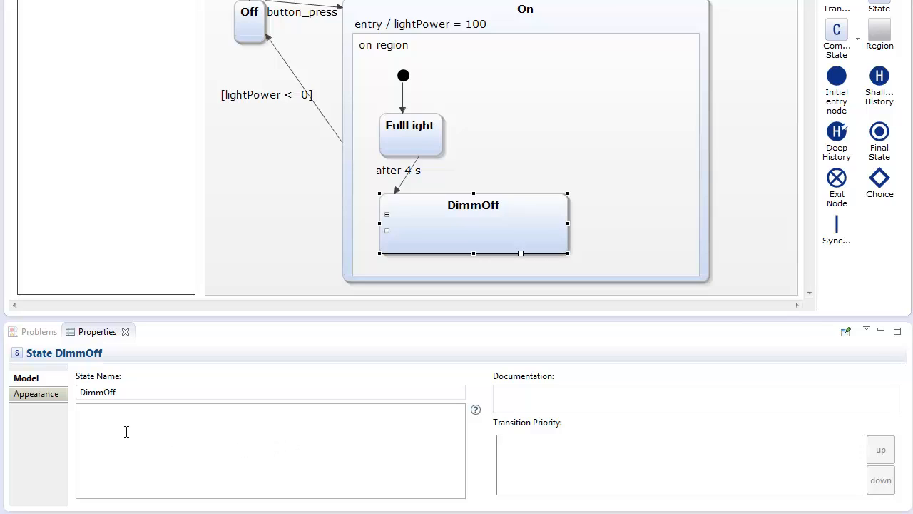
click(38, 394)
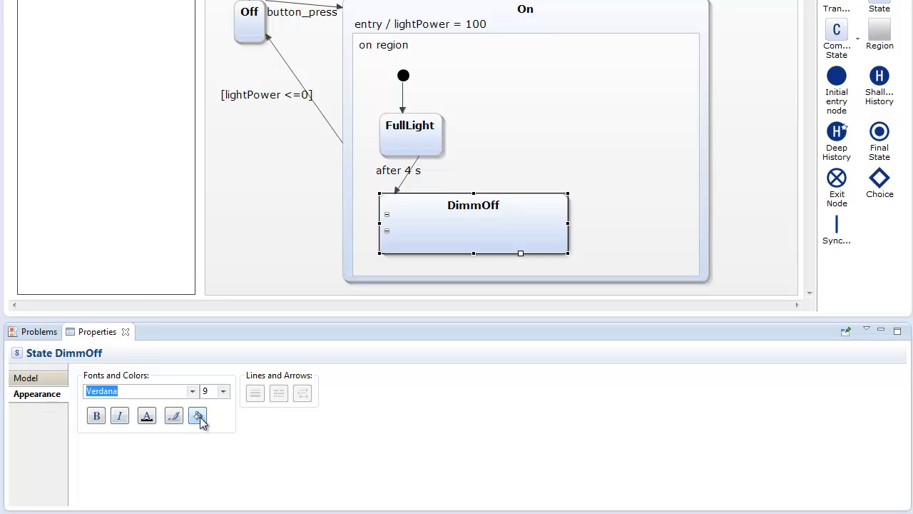
Try an orange fill on DimmOff, reset it to Default, and bring up DimmOff's context actions
click(197, 415)
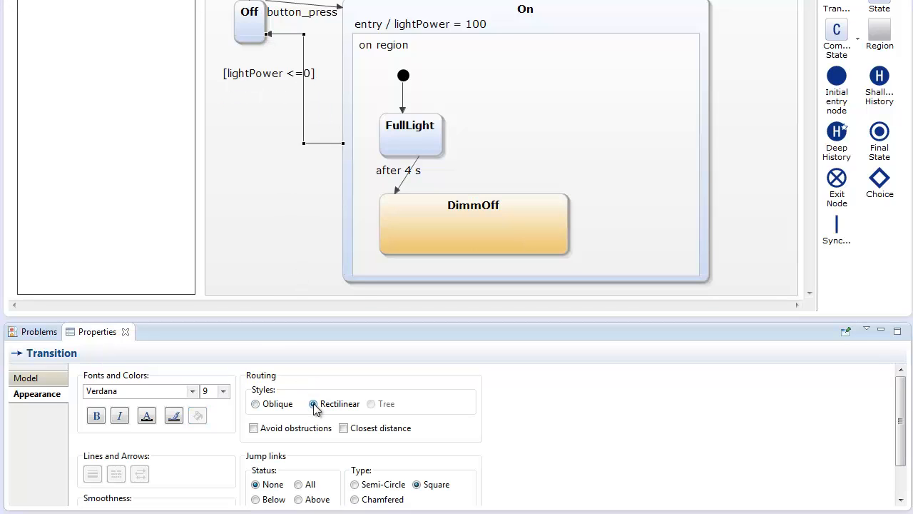
click(255, 402)
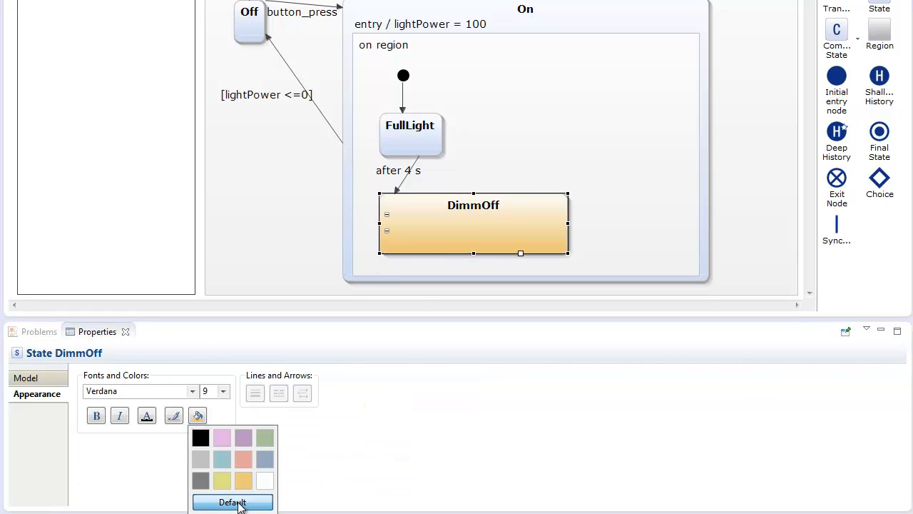
click(232, 502)
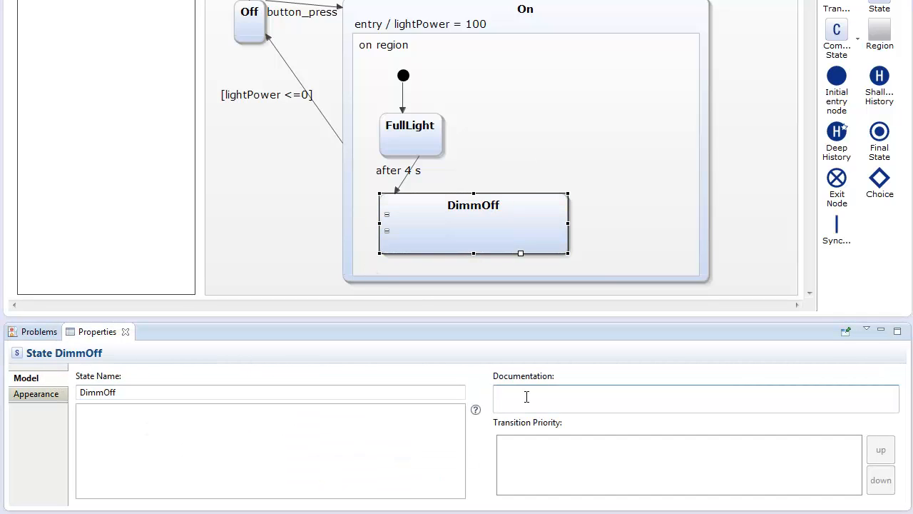
right_click(473, 214)
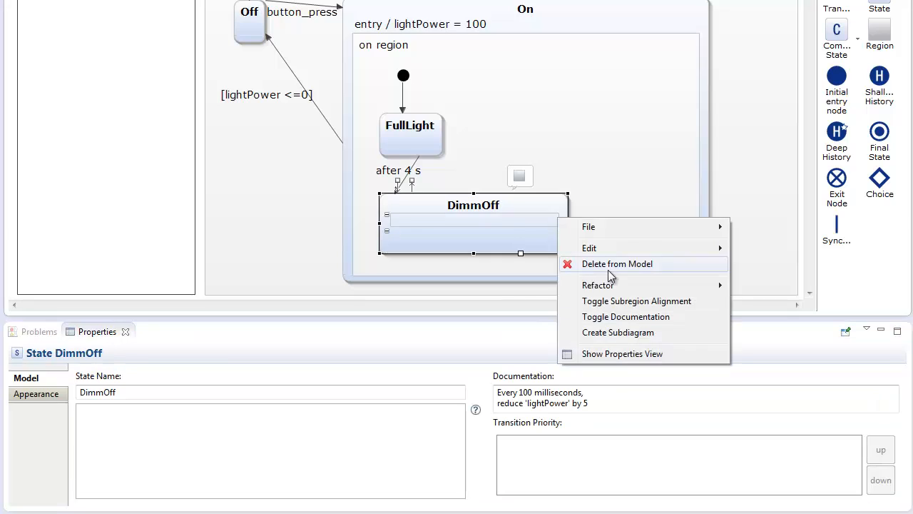